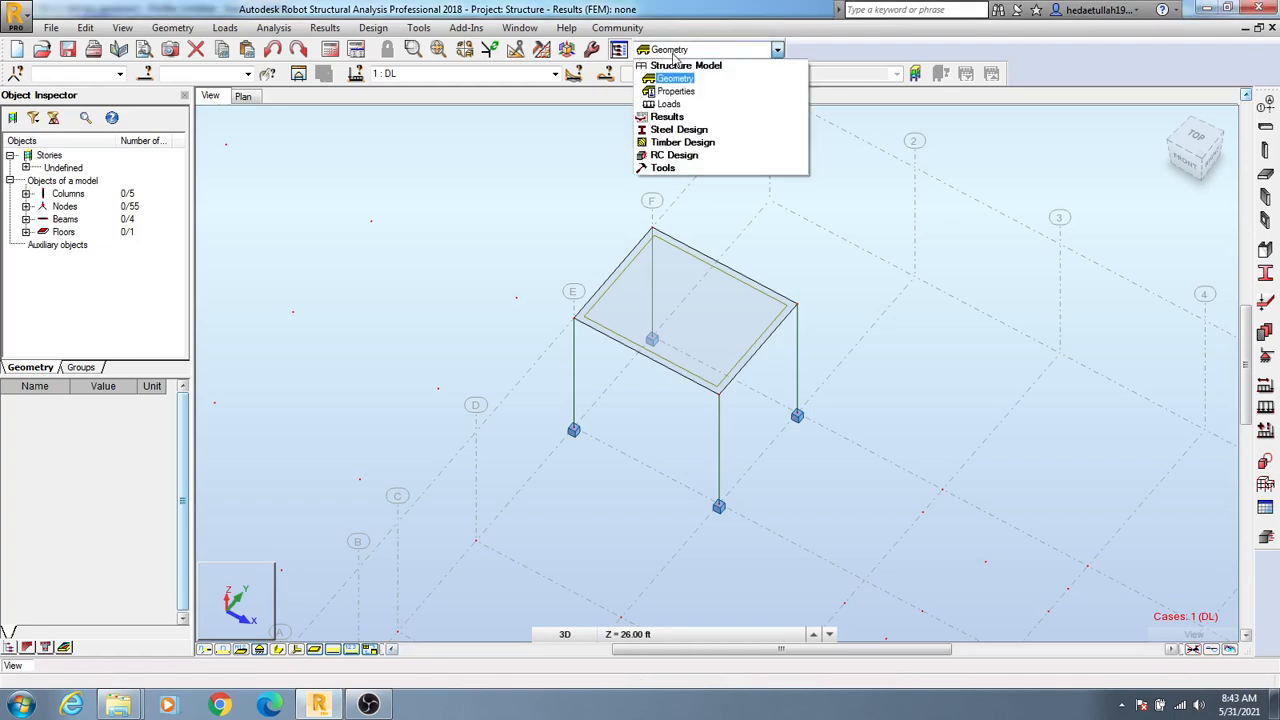
Switch the layout to Structure Model > Loads, bringing up Load Types and the Loads table
left_click(668, 104)
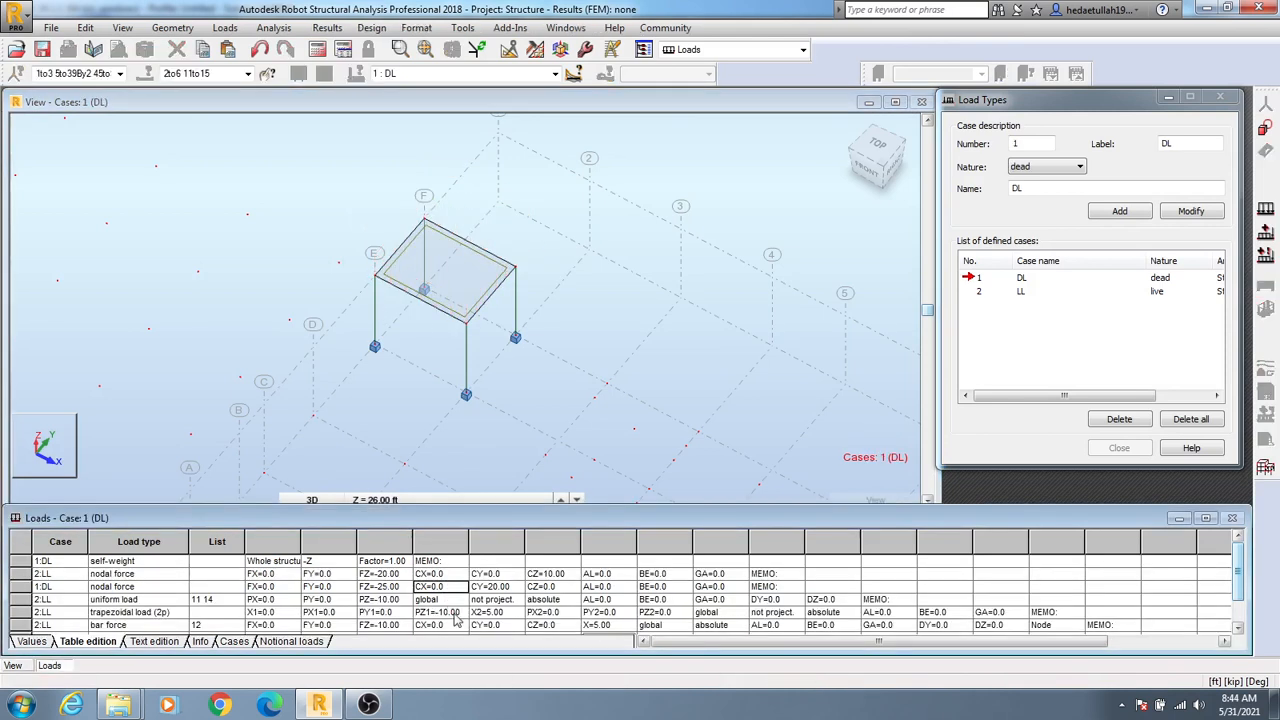
Make case 2 LL active and select its uniform load row to view its load type options
left_click(158, 600)
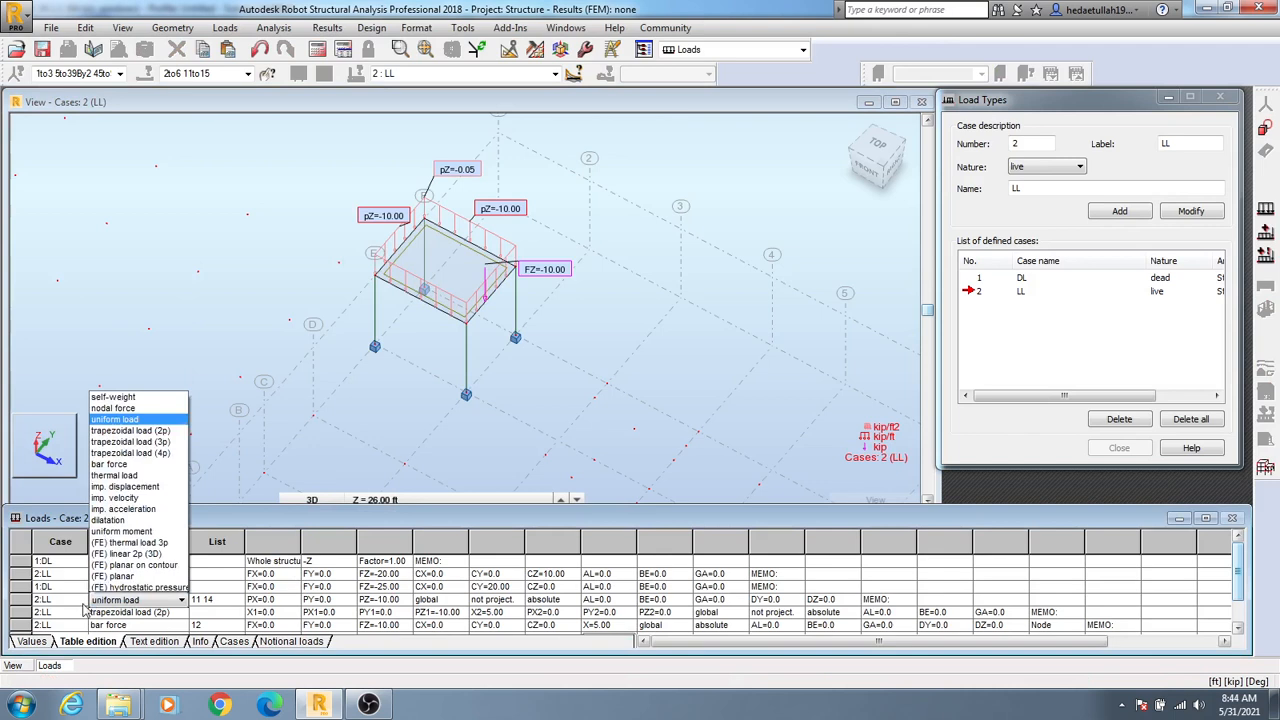
left_click(80, 600)
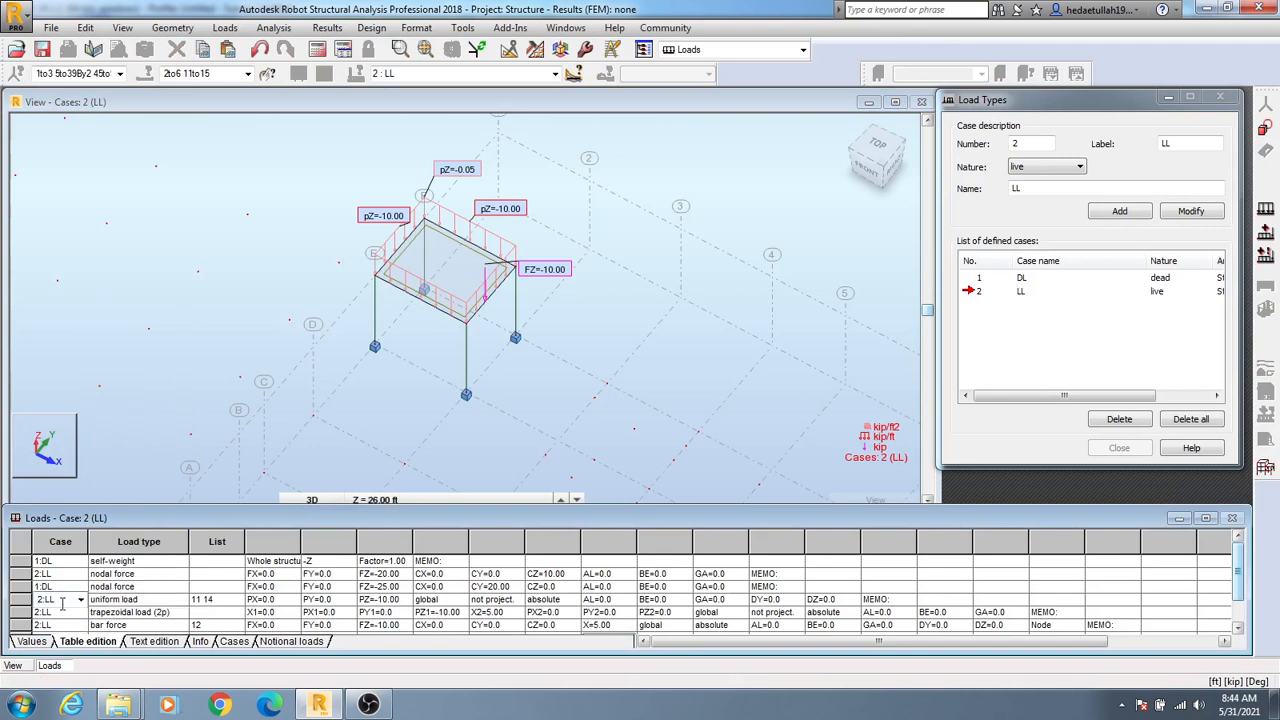
left_click(44, 624)
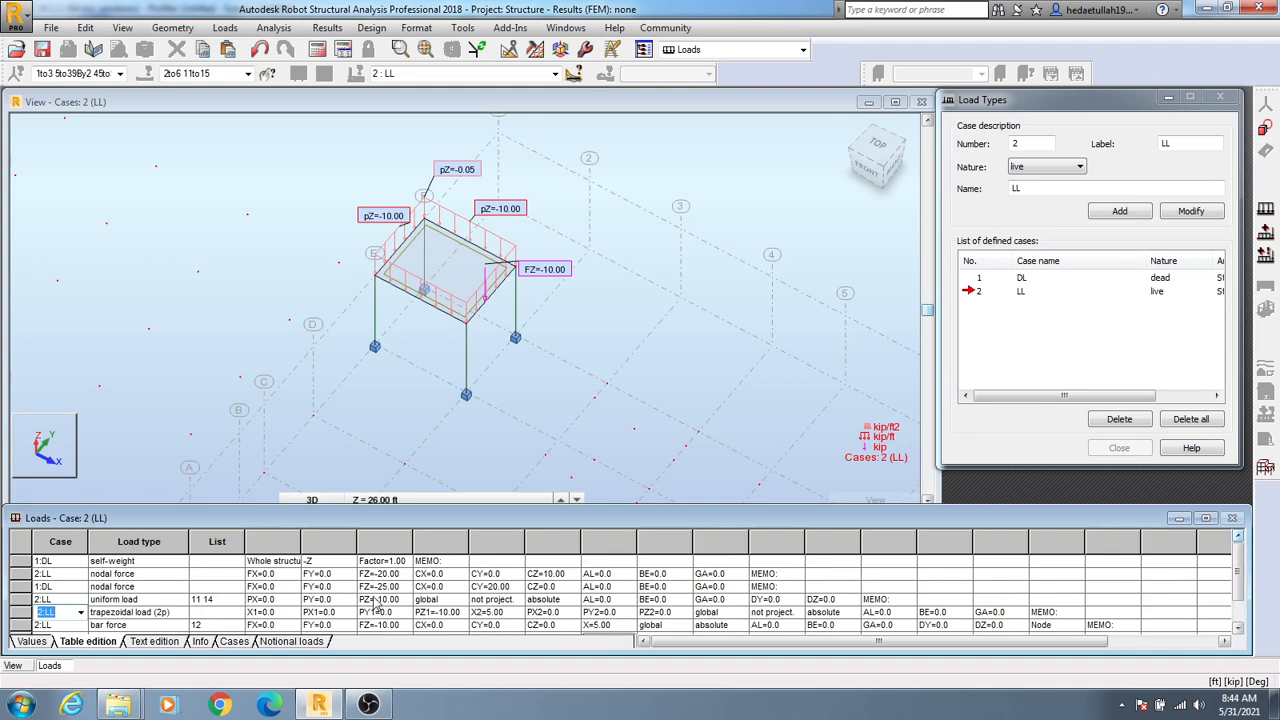
mouse_move(402, 612)
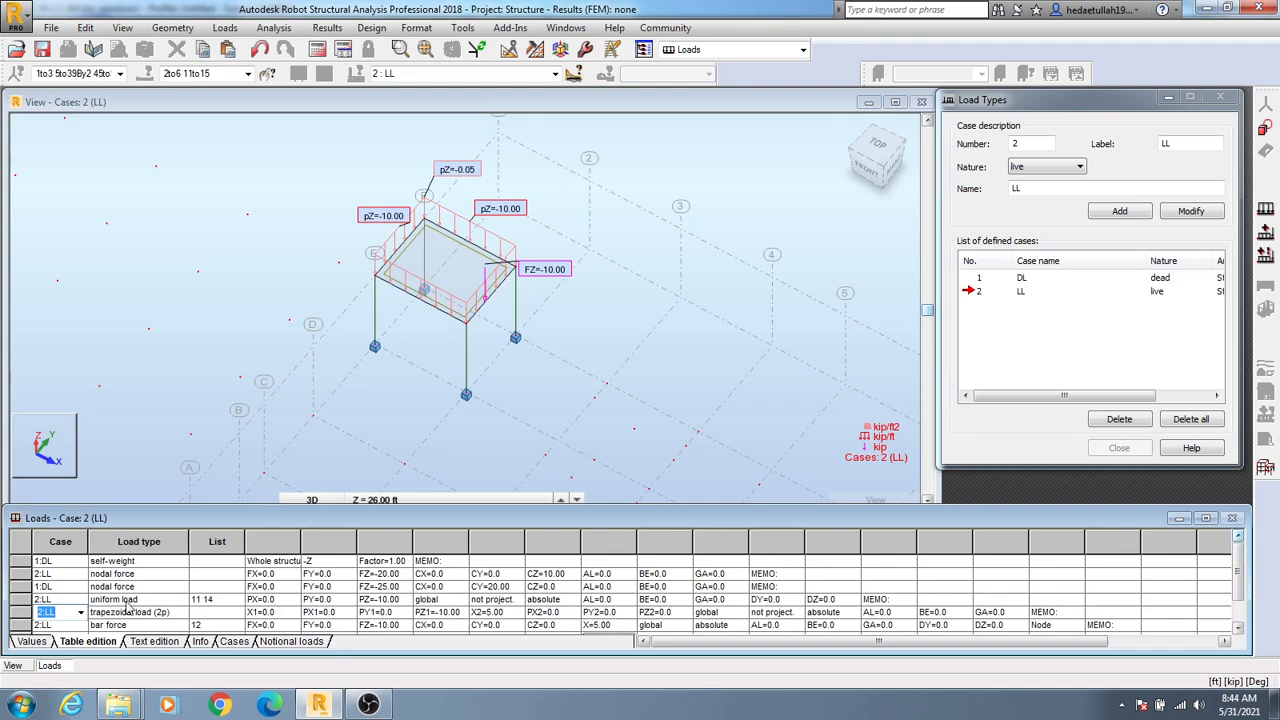
left_click(112, 600)
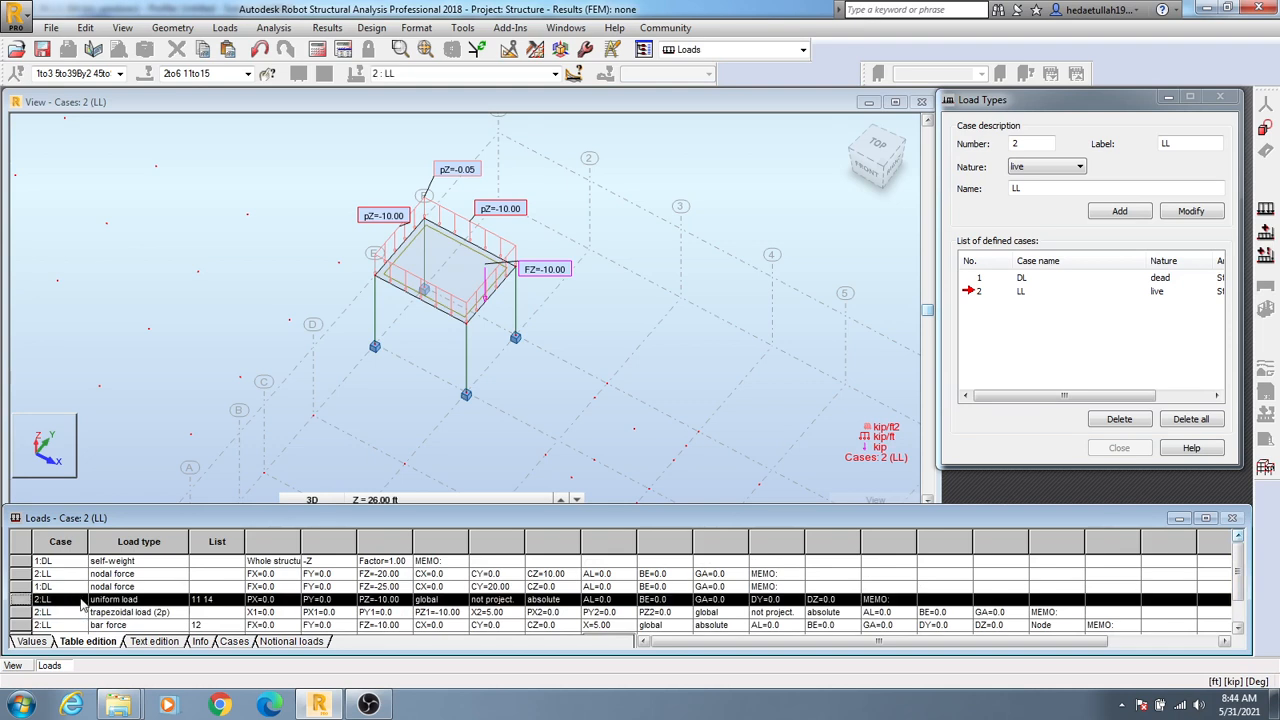
left_click(180, 600)
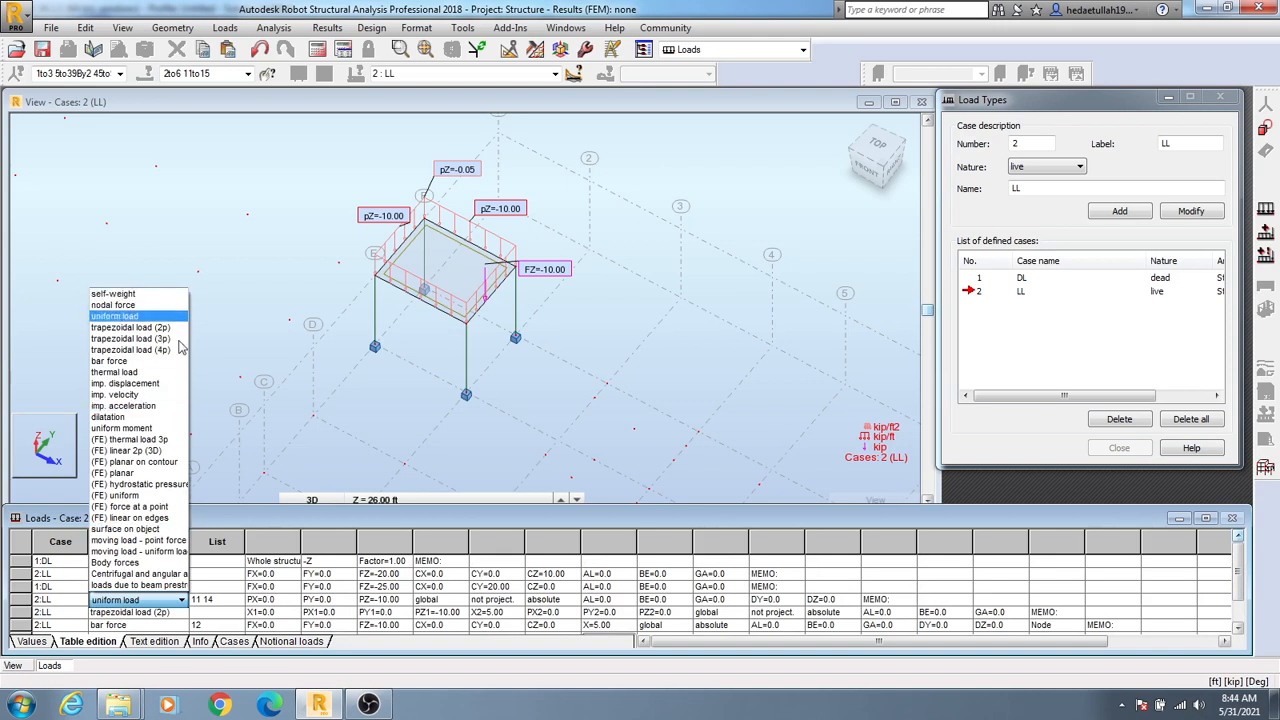
mouse_move(138, 552)
type("2")
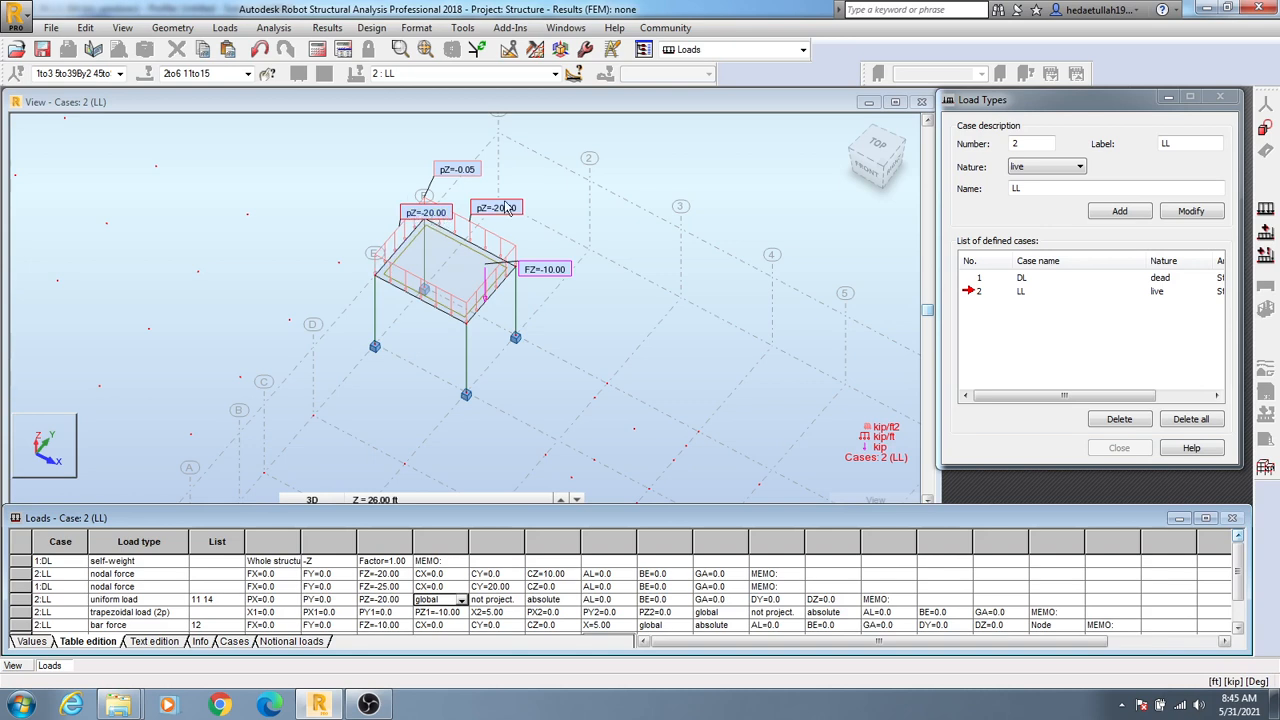
mouse_move(508, 212)
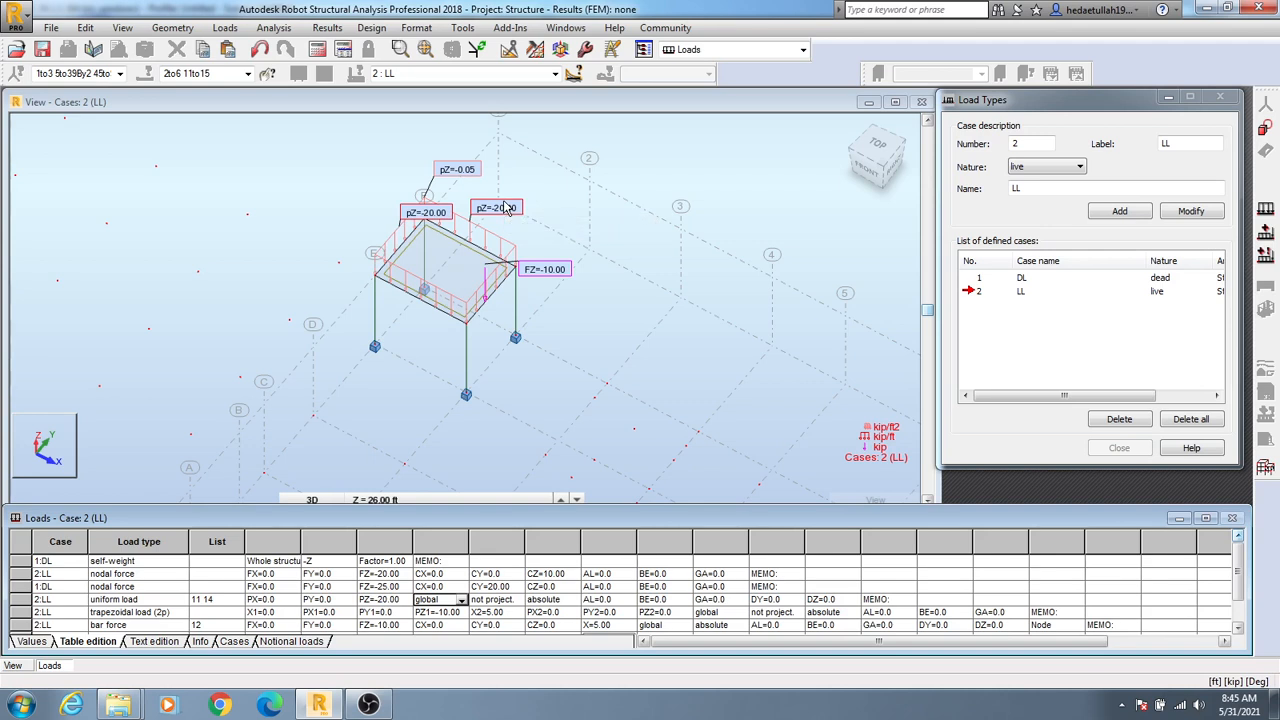
mouse_move(508, 206)
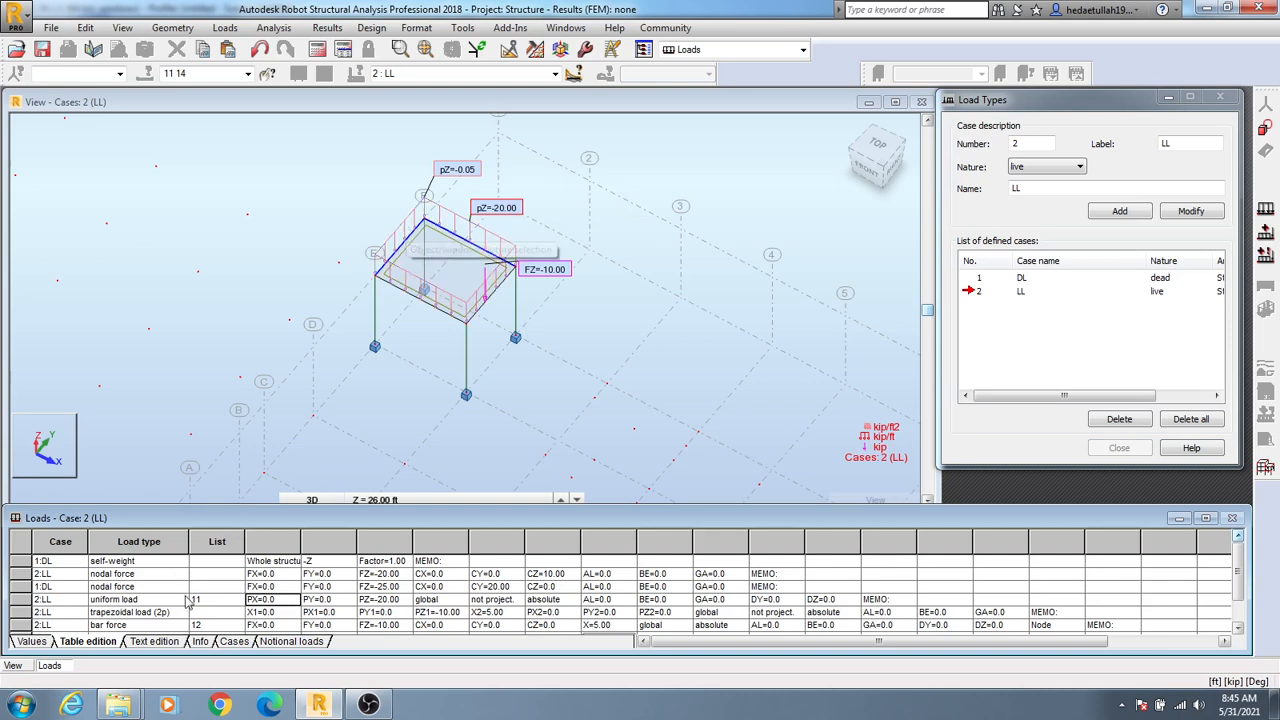
left_click(216, 600)
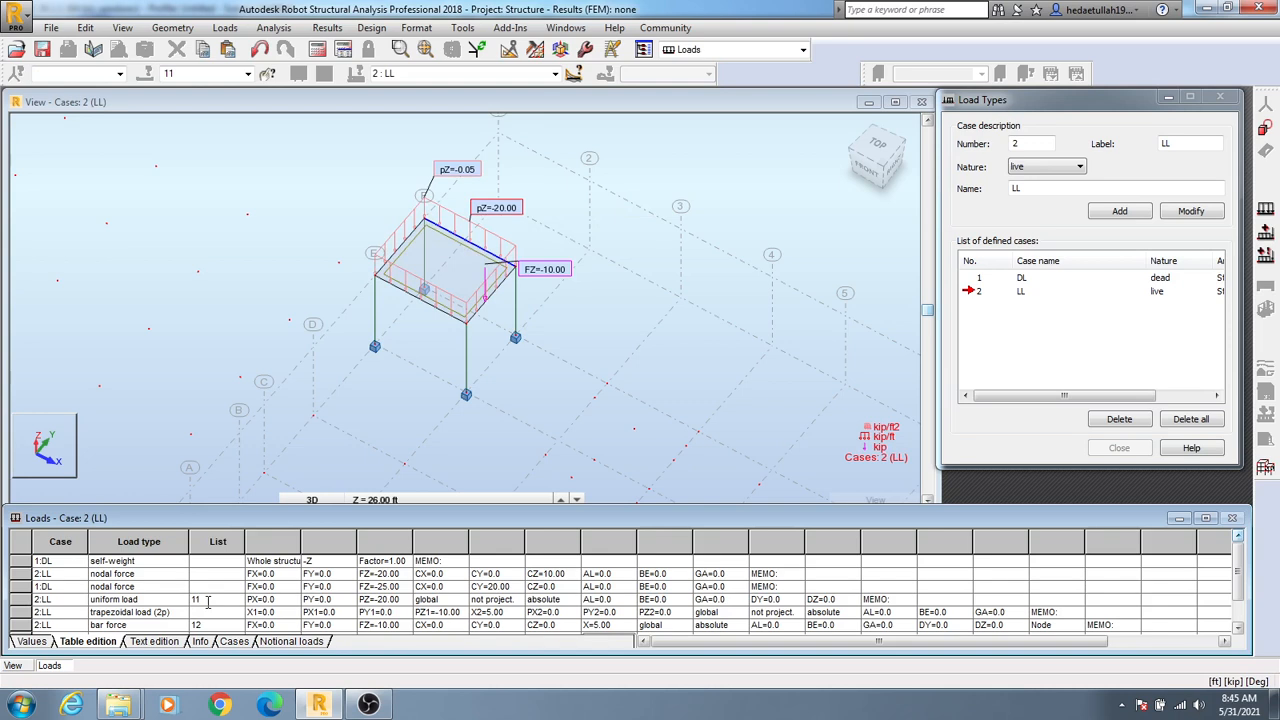
type("14")
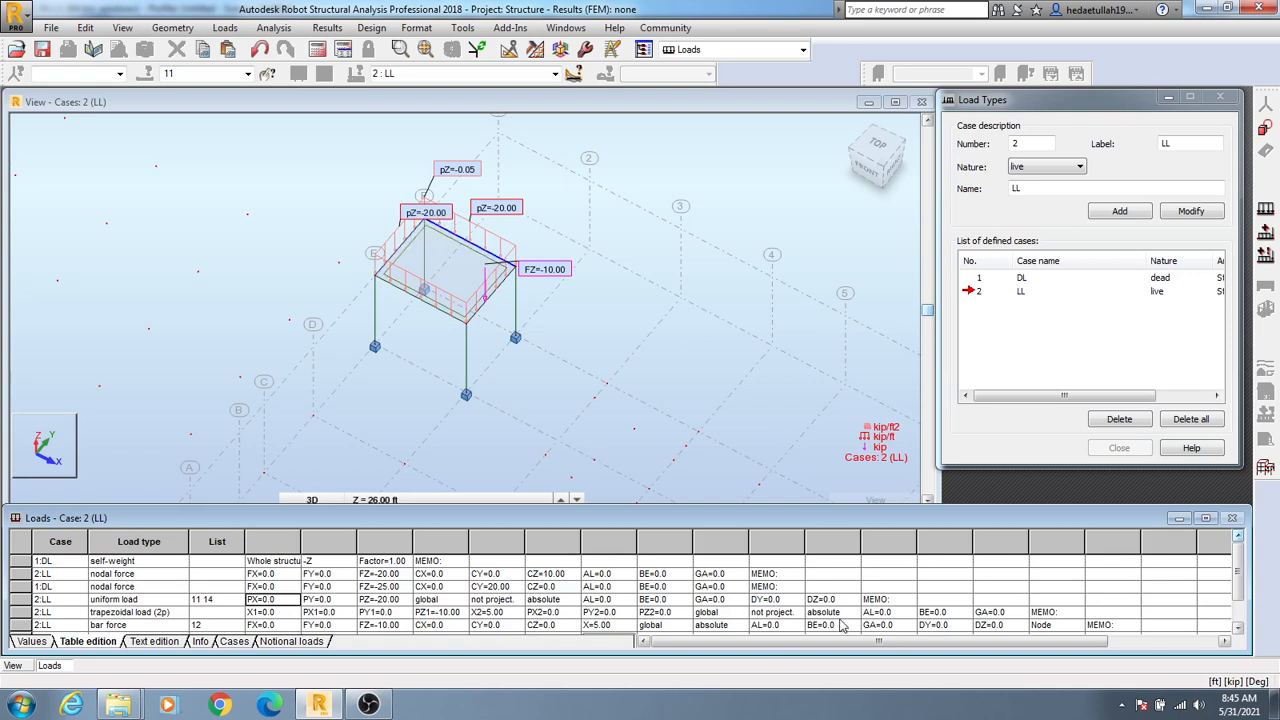
mouse_move(518, 400)
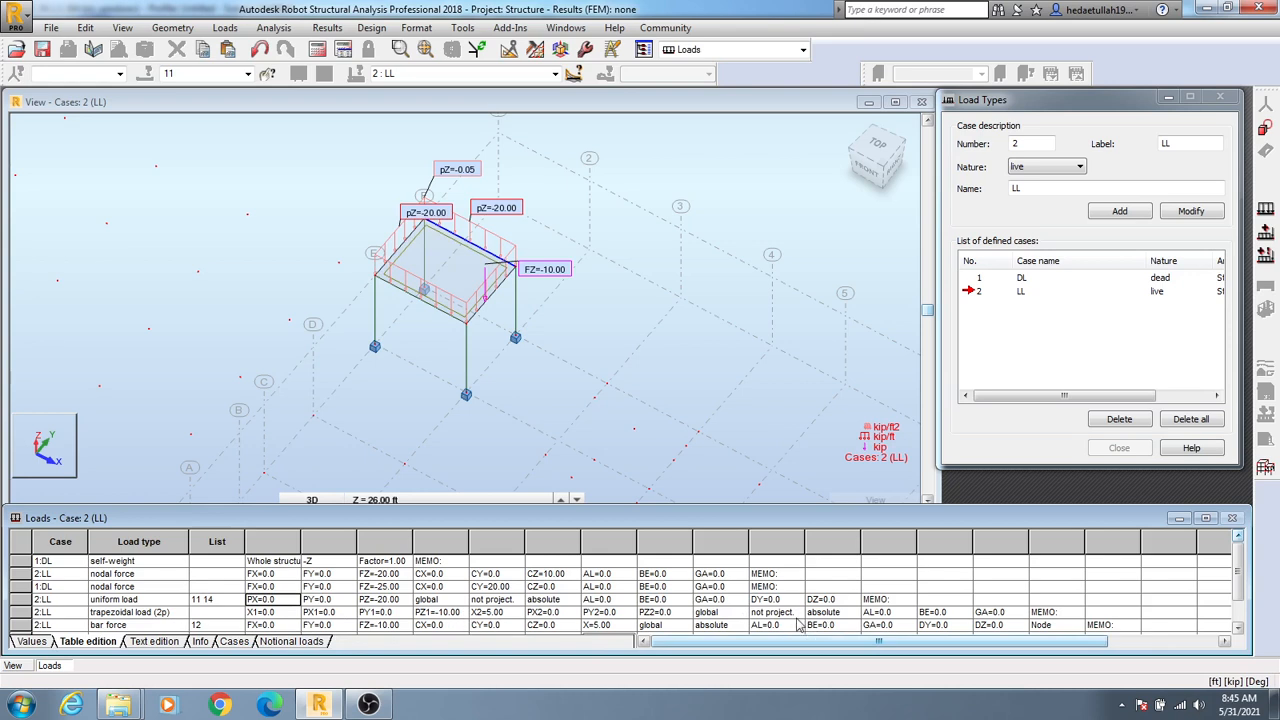
Set the LL trapezoidal load's projection to 'projected', giving pZ=-10 (prj)
left_click(770, 612)
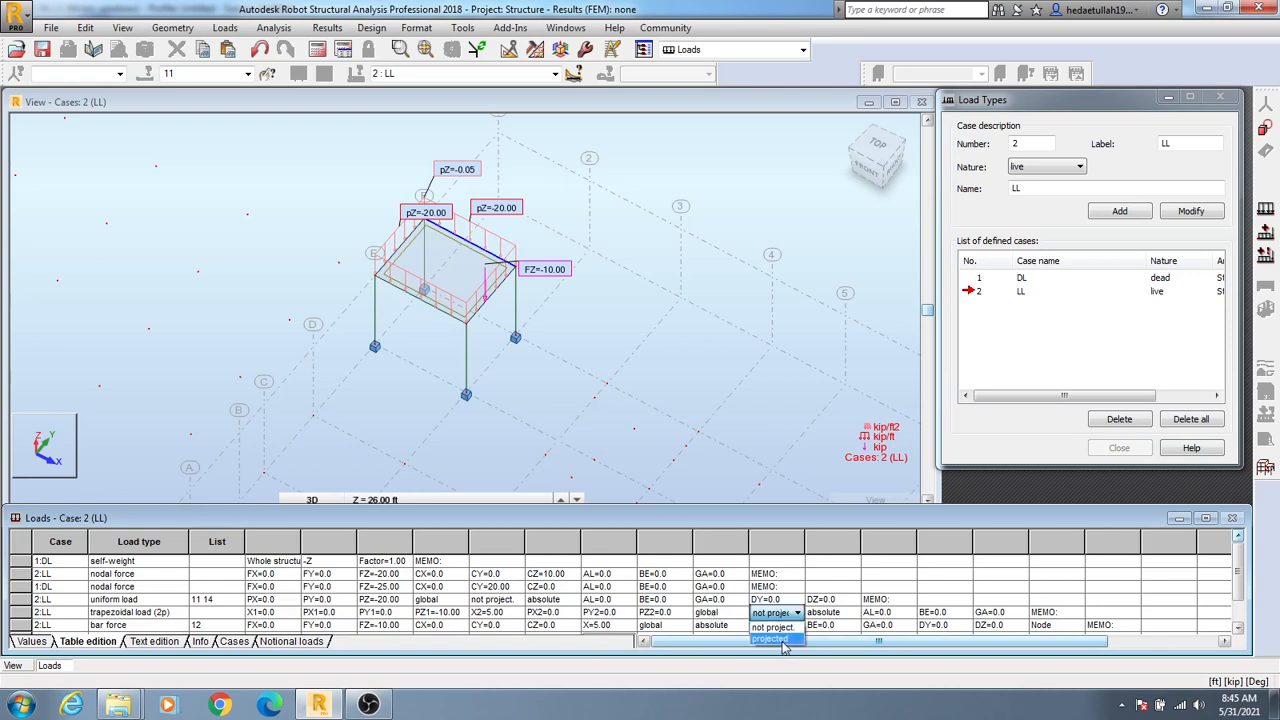
left_click(770, 640)
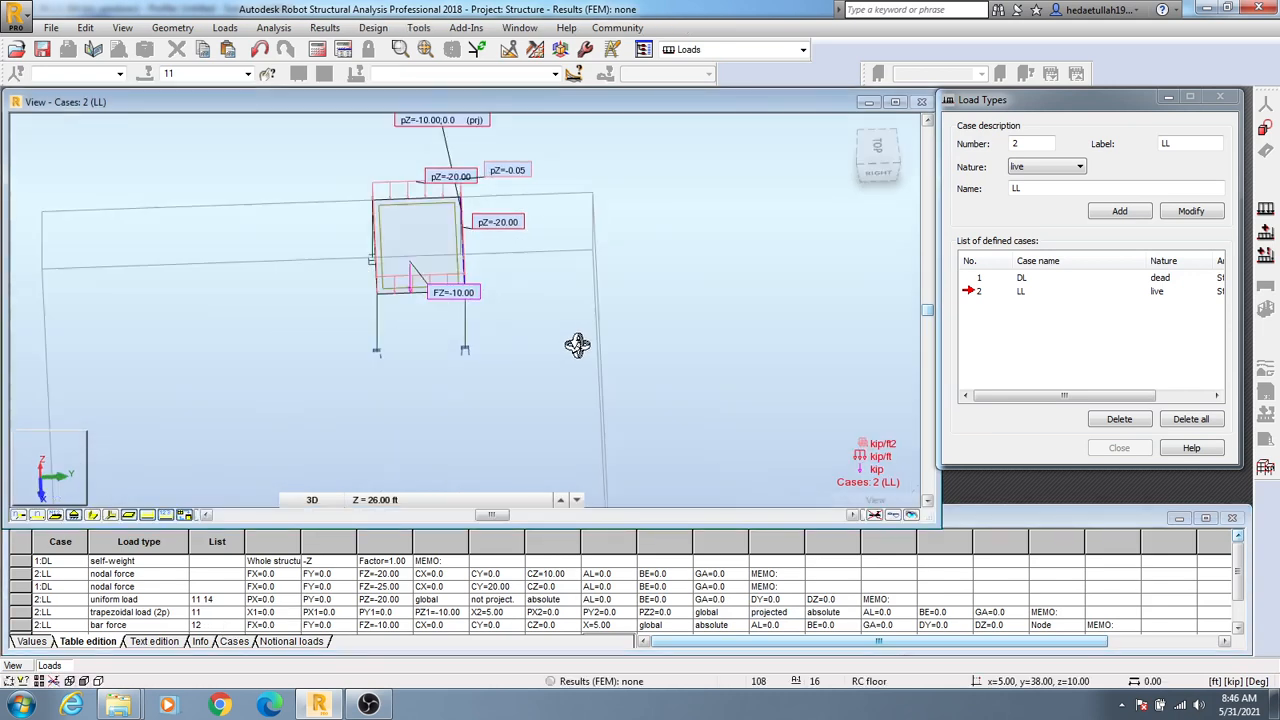
Orbit the model to view the loaded frame from the side
left_click_drag(576, 346, 476, 284)
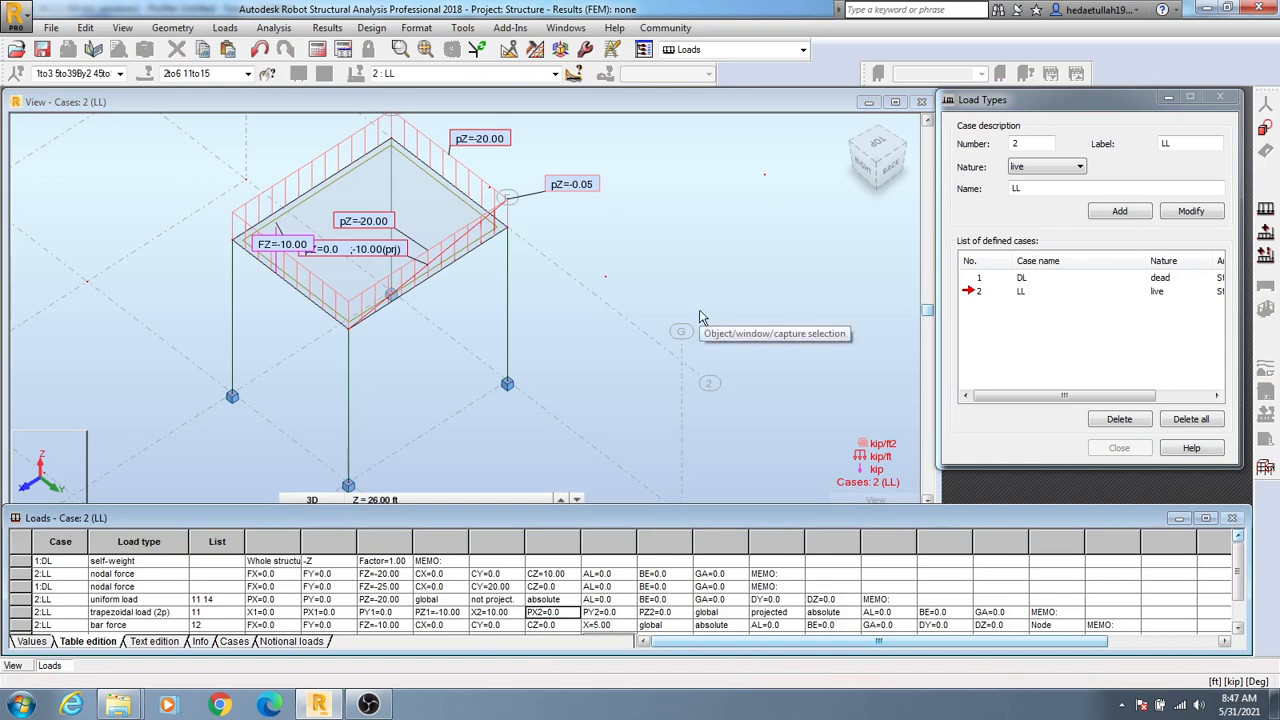
mouse_move(730, 310)
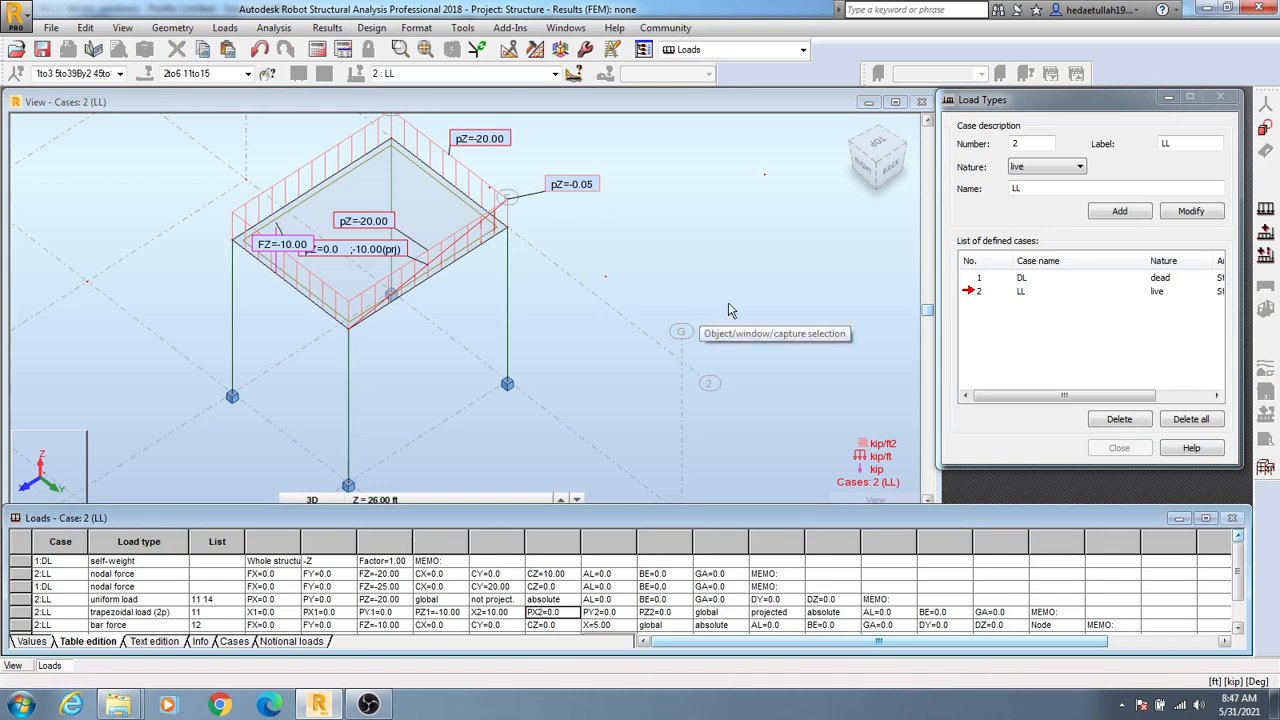
mouse_move(700, 304)
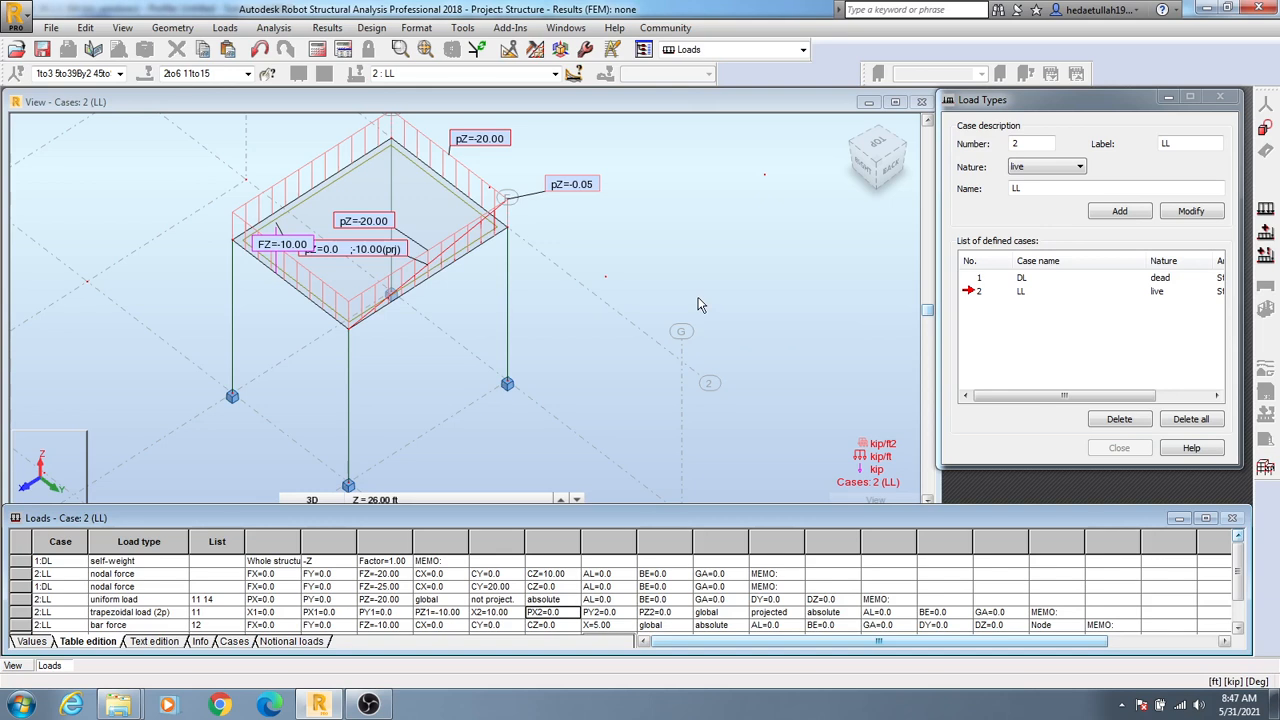
mouse_move(700, 304)
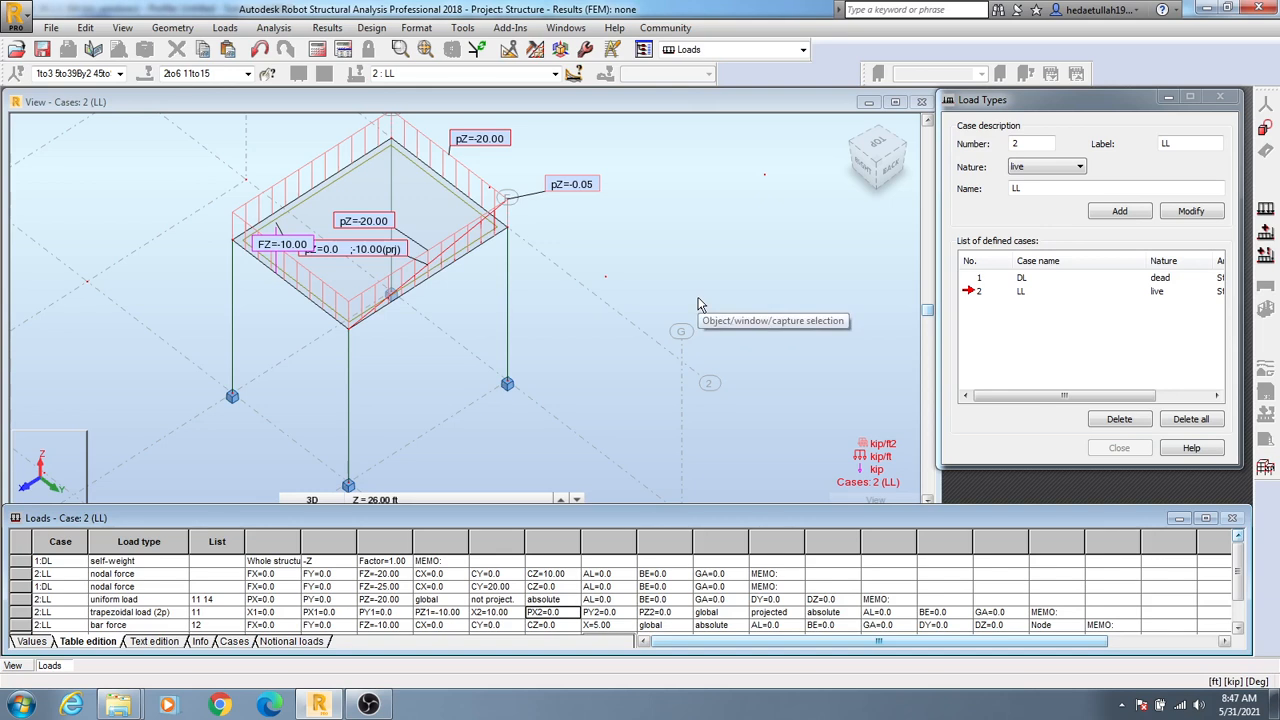
mouse_move(700, 304)
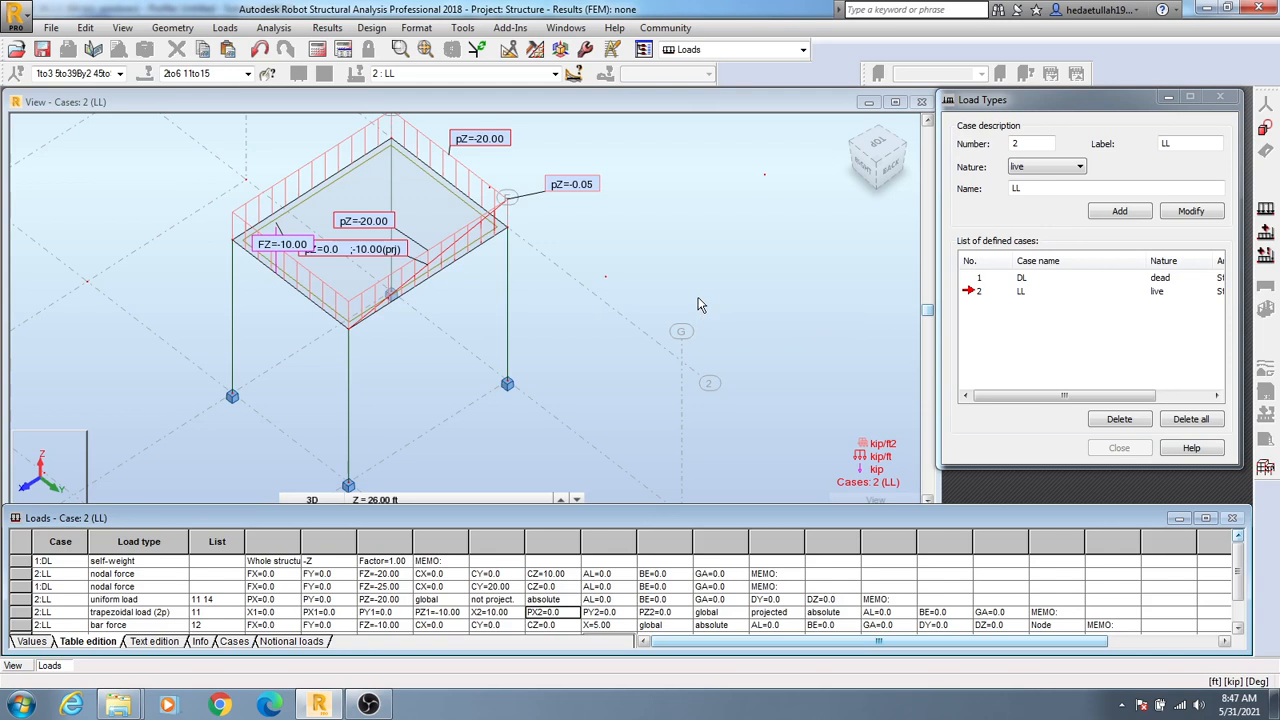